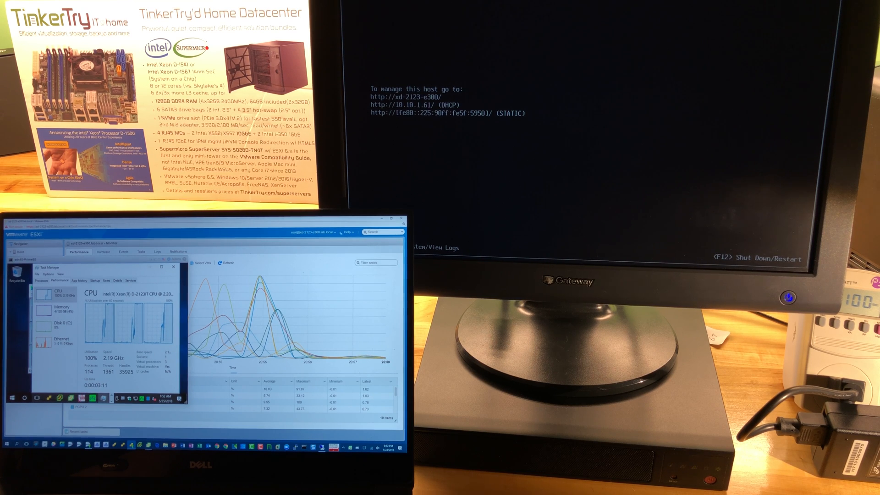
Step: Launch Prime95 in the Windows VM so its worker windows appear beside Task Manager
left_click(317, 232)
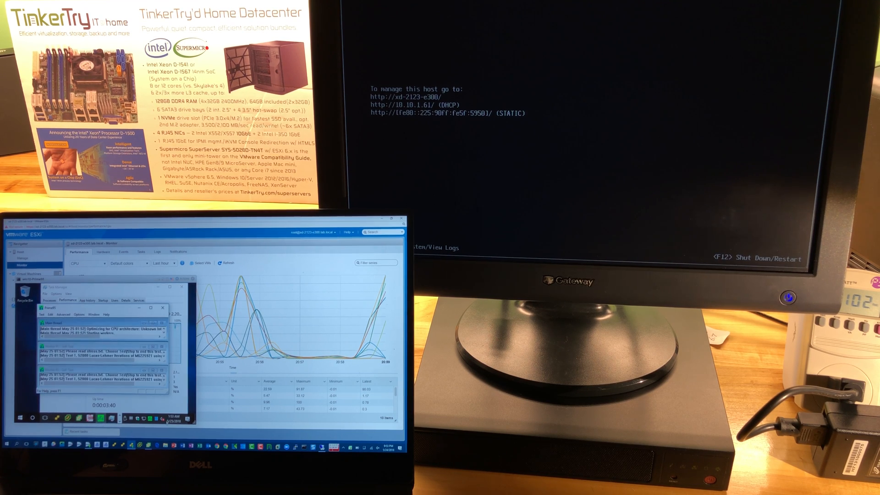
Step: Start a default Prime95 torture test from Options > Torture Test
left_click(67, 300)
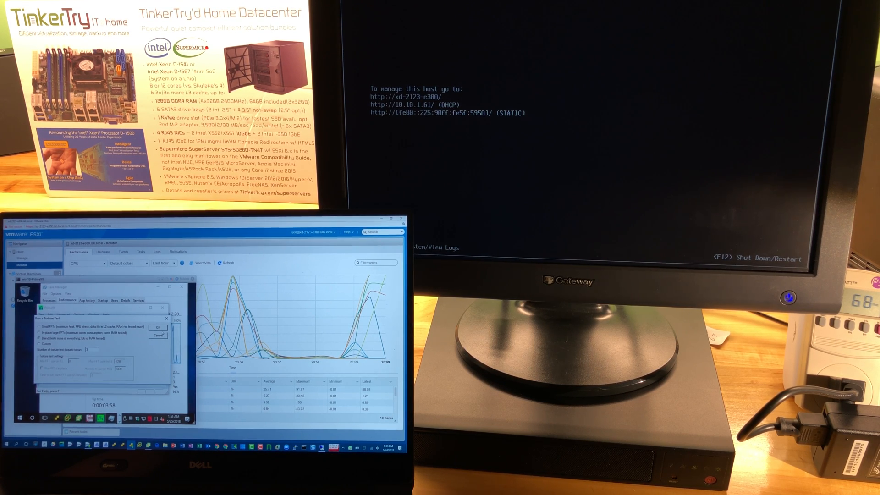
left_click(158, 327)
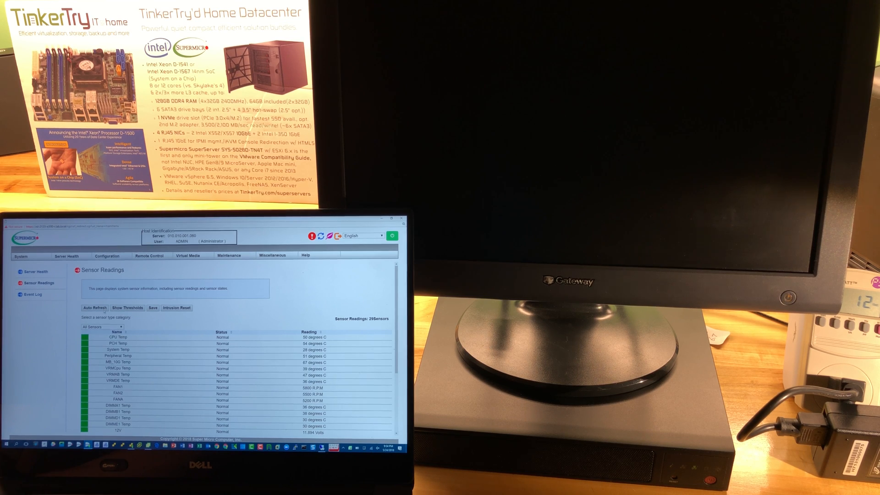
Step: Refresh the sensor readings and acknowledge the session alert, landing on the IPMI login page
left_click(94, 308)
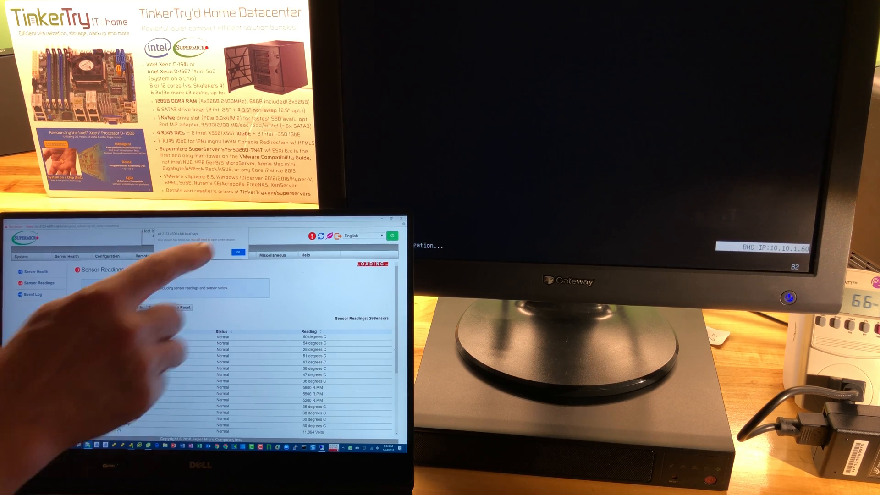
left_click(238, 251)
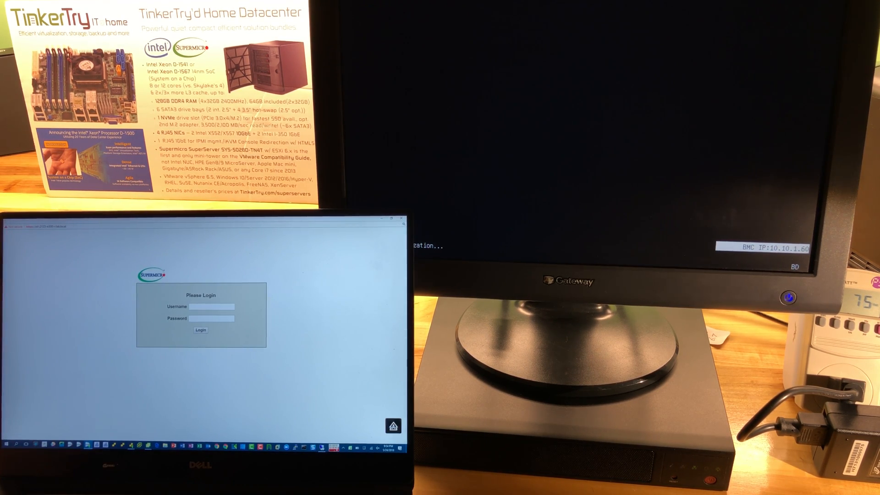
Step: Log back in to IPMI as the administrator and head toward Server Health
left_click(212, 306)
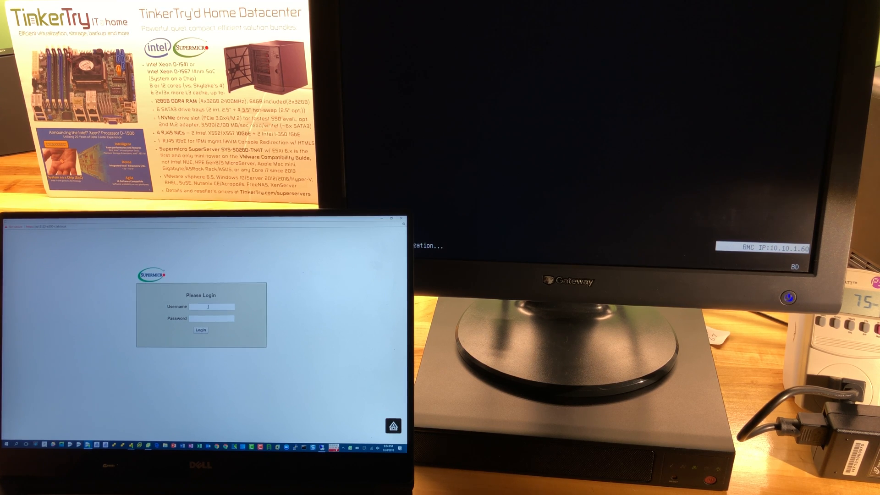
type("A")
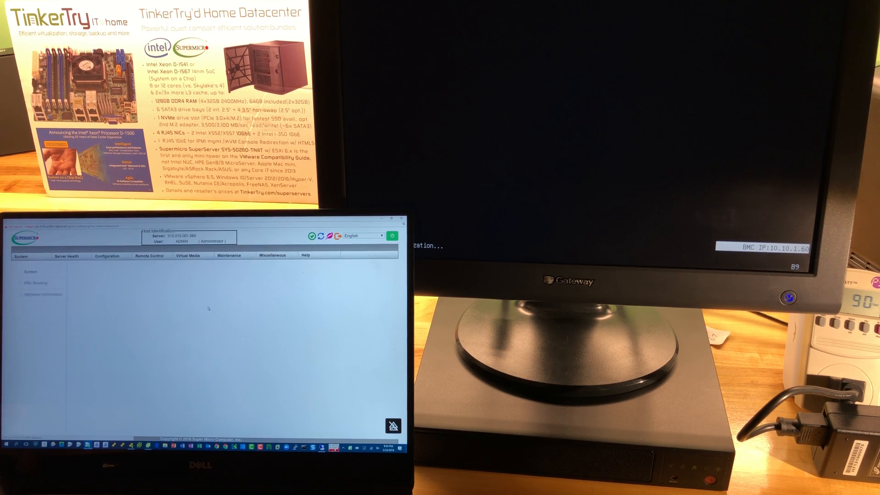
left_click(31, 271)
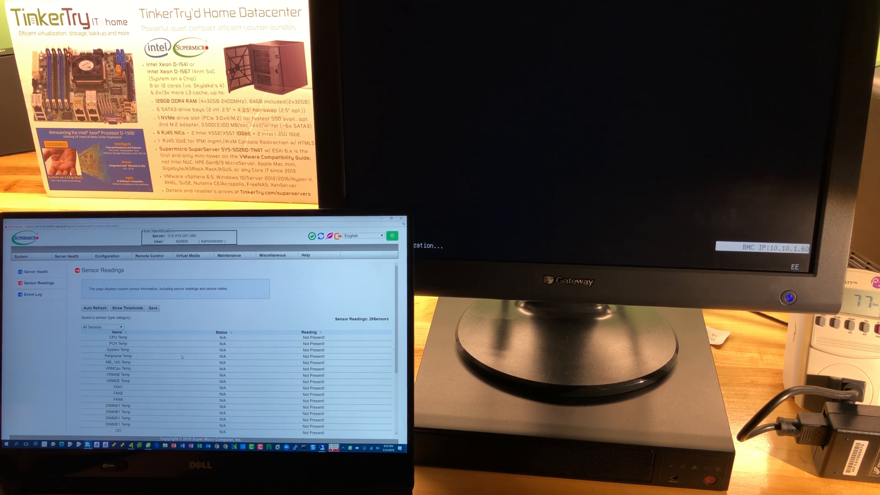
Step: Refresh Sensor Readings until CPU, system and fan sensors report Normal
left_click(95, 308)
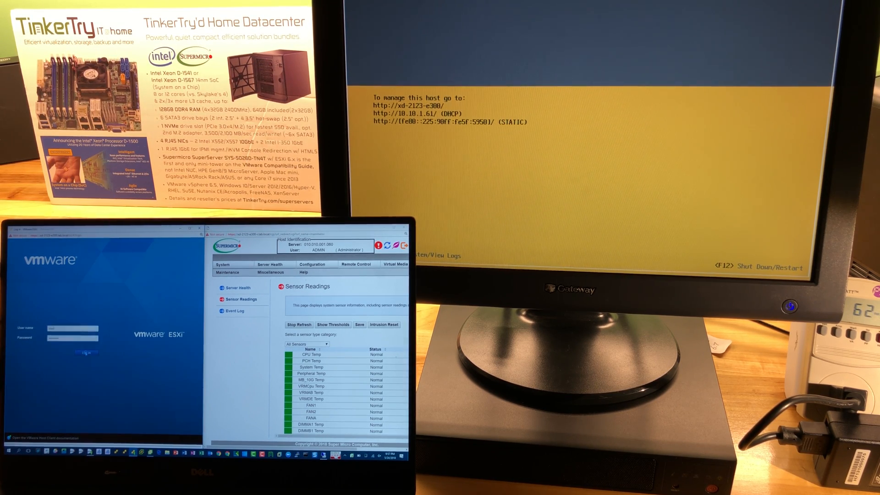
Step: Log in to the ESXi host and bring up the Windows VM's summary page
left_click(86, 352)
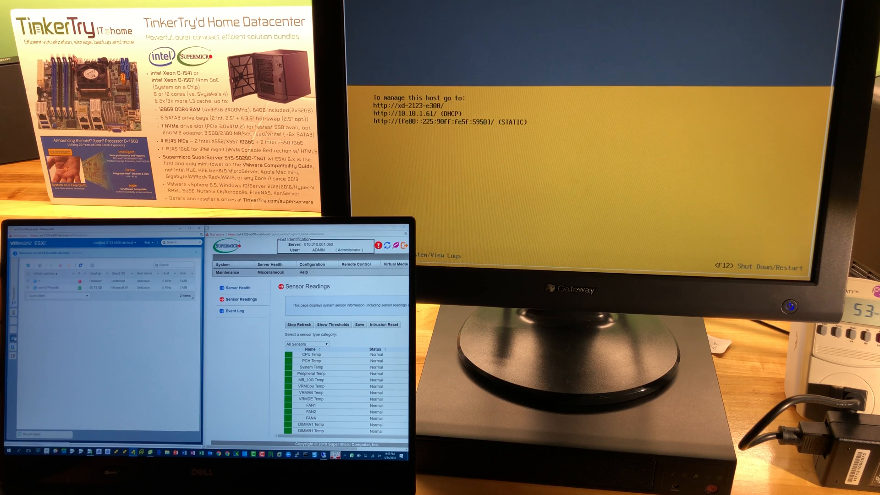
left_click(45, 280)
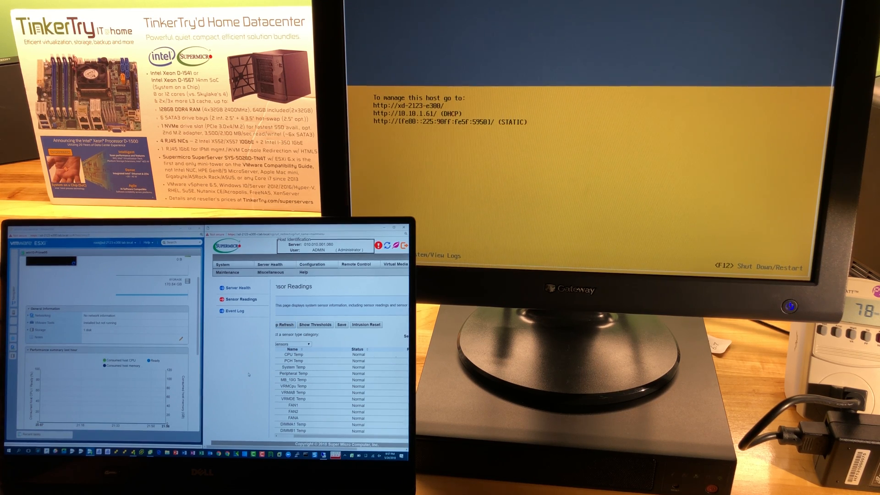
Step: Power on the Windows Prime95 virtual machine
left_click(284, 324)
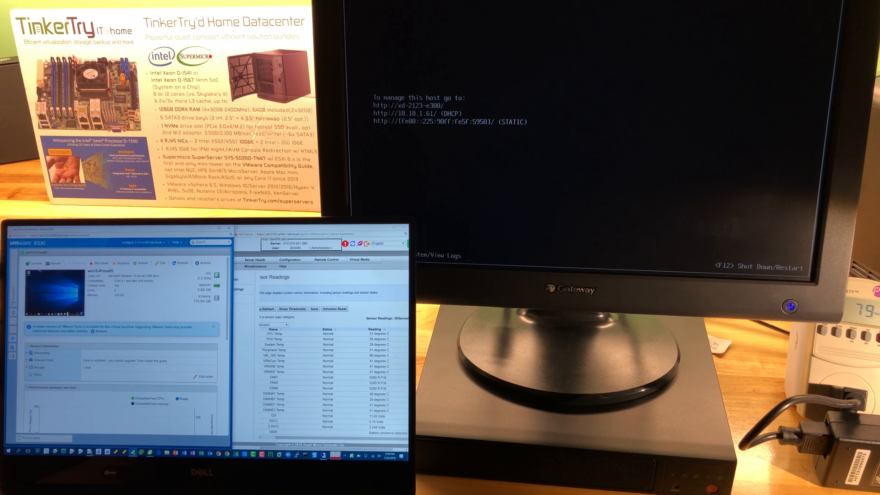
Step: Open a browser console showing the VM's Windows 10 desktop
left_click(36, 263)
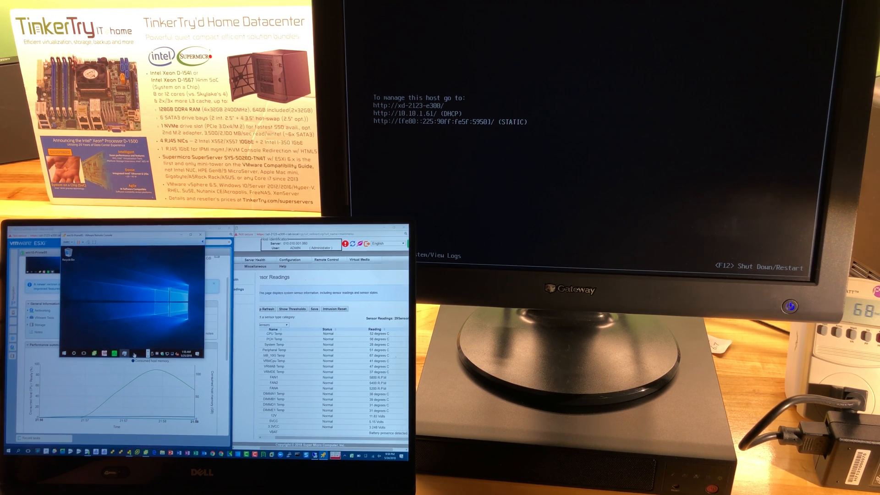
Step: Bring up Task Manager in the VM with its CPU performance graph showing
left_click(29, 449)
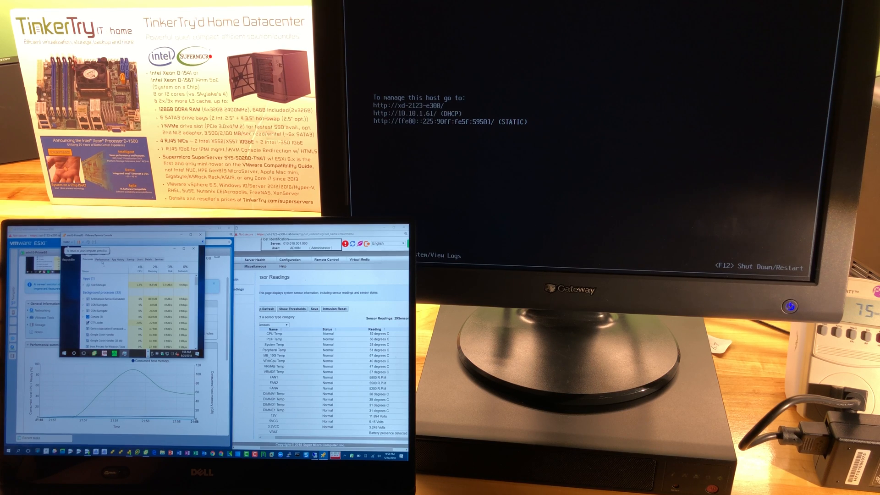
left_click(93, 253)
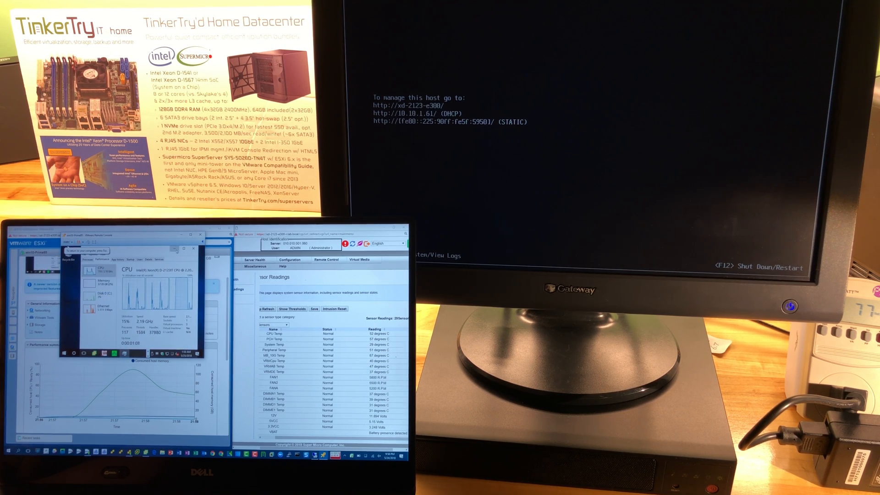